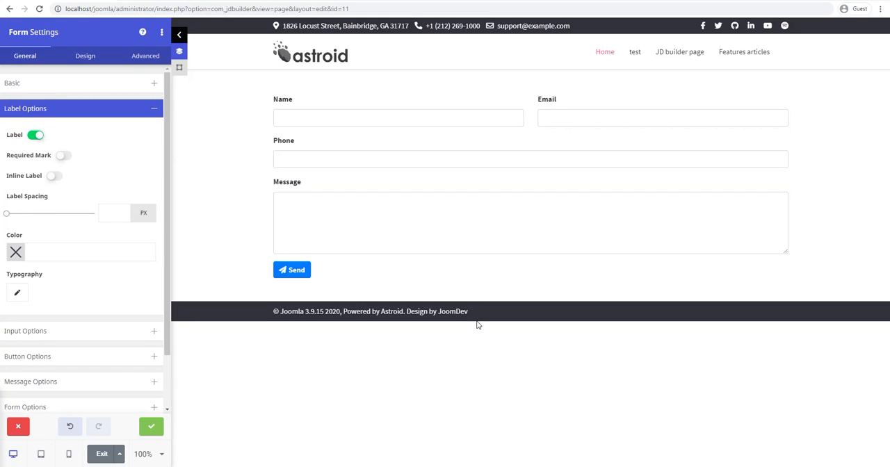
{"action": "mouse_move", "coordinate": [272, 135]}
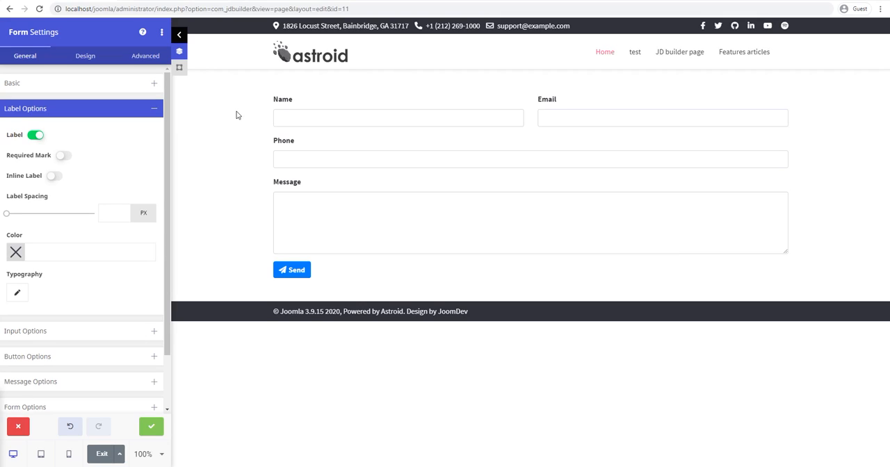
{"action": "mouse_move", "coordinate": [251, 134]}
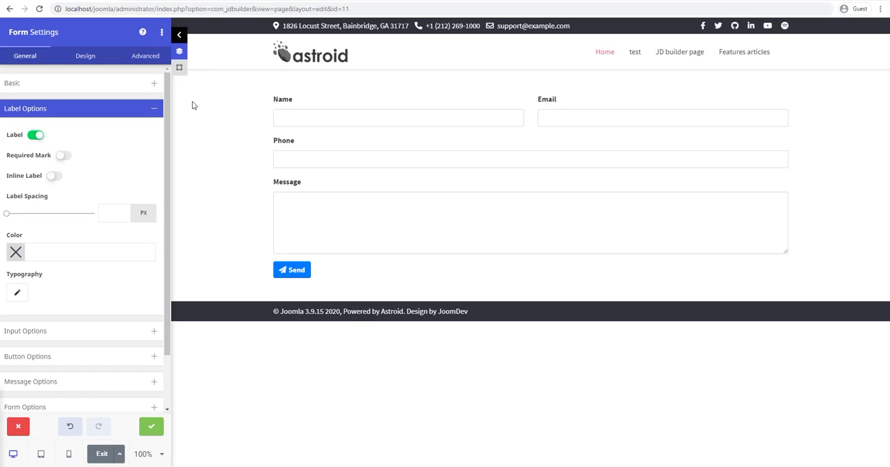
{"action": "mouse_move", "coordinate": [333, 115]}
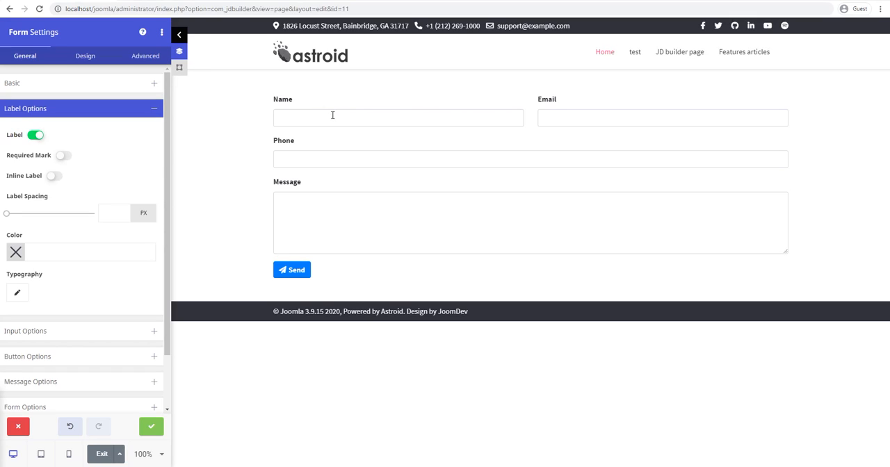
Step: Hide the field labels and give the name field the placeholder 'First Name'
{"action": "left_click", "coordinate": [282, 99]}
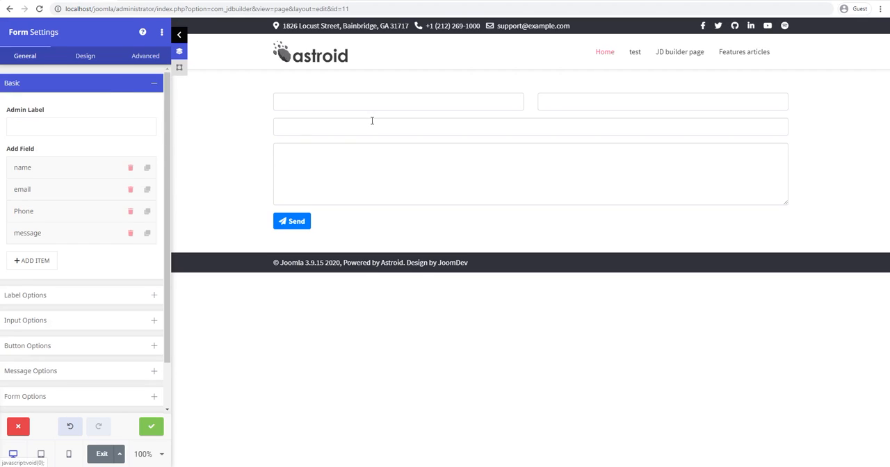
{"action": "left_click", "coordinate": [22, 168]}
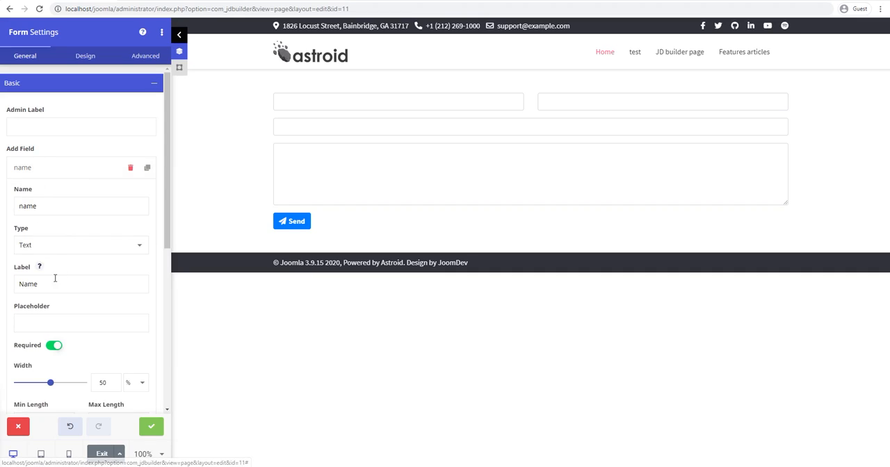
{"action": "left_click", "coordinate": [81, 323]}
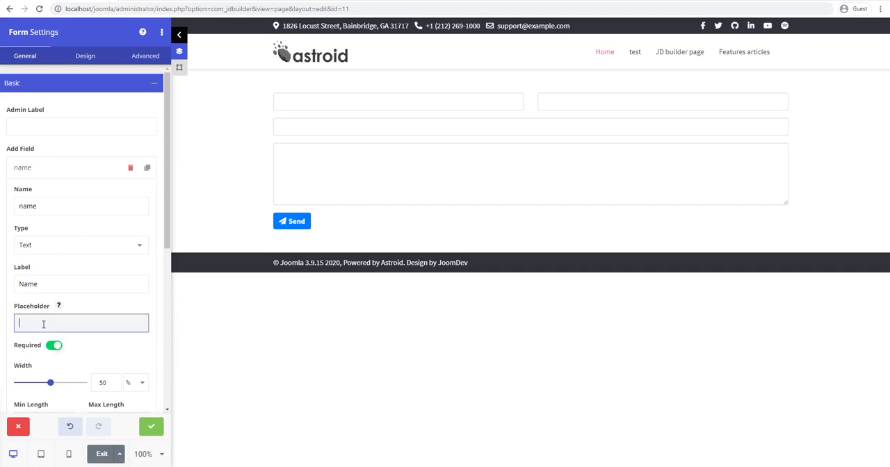
{"action": "type", "text": "First NAme"}
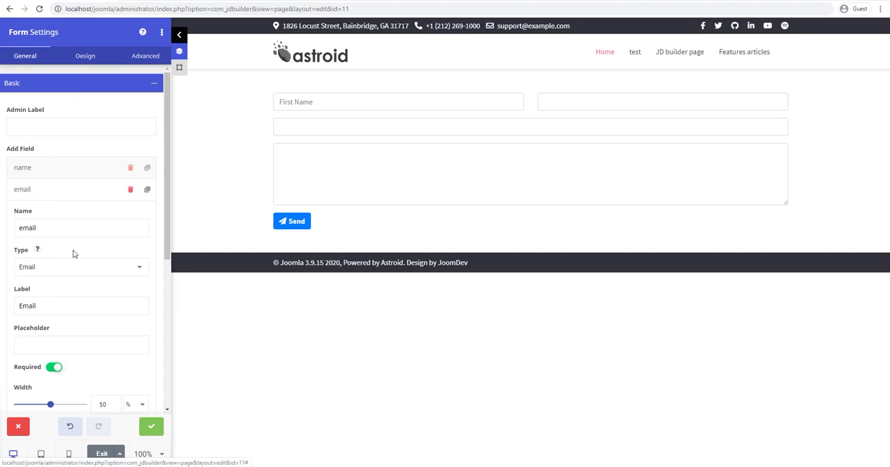
Step: Add the Email, Phone and 'Message goes here' placeholders to the remaining fields
{"action": "left_click", "coordinate": [81, 305]}
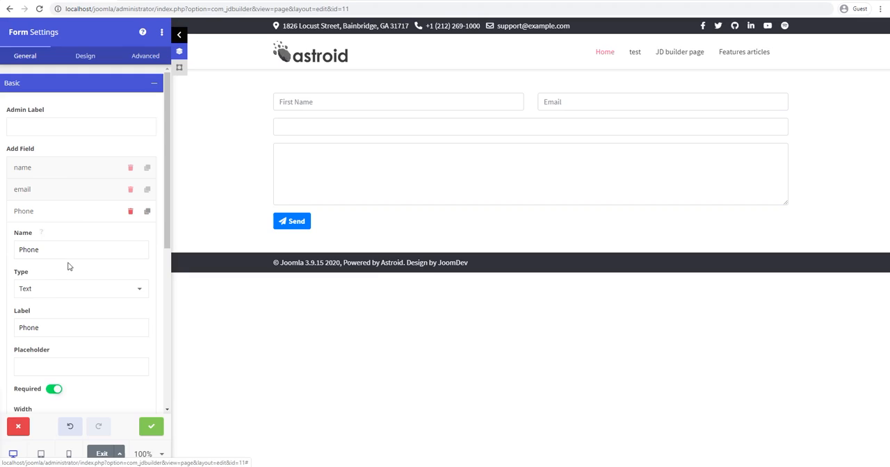
{"action": "type", "text": "Ph"}
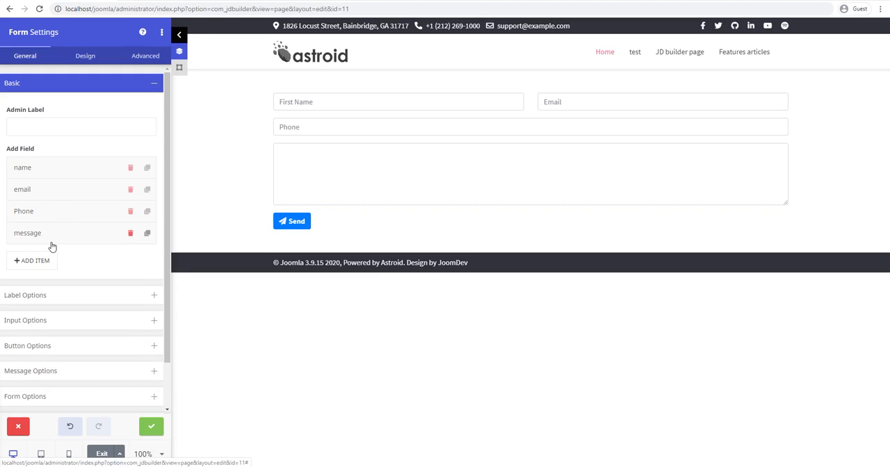
{"action": "left_click", "coordinate": [28, 233]}
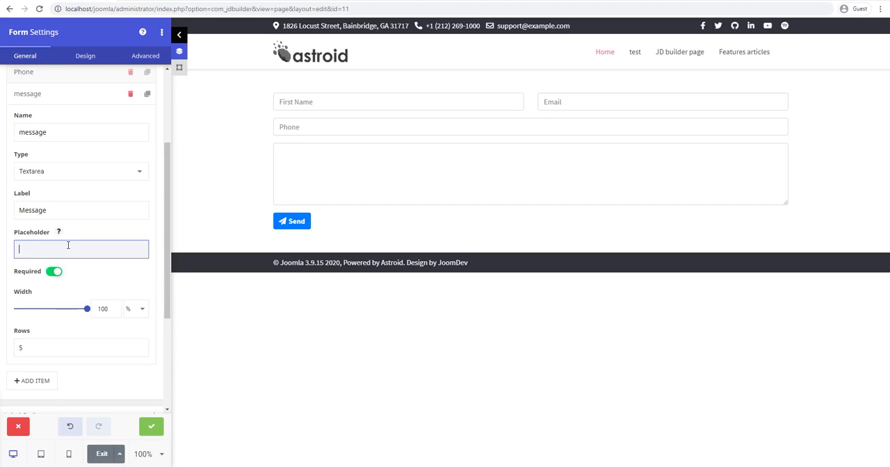
{"action": "type", "text": "Message goe"}
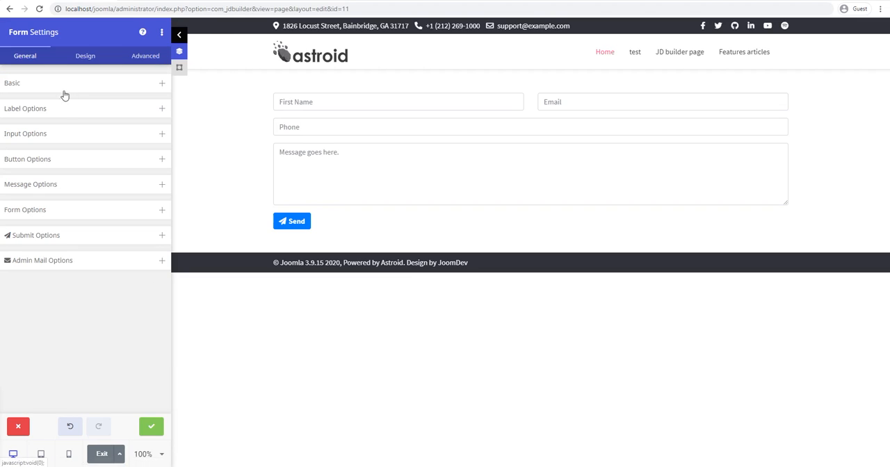
Step: Show labels above the fields again, try required asterisks, and make Name optional
{"action": "left_click", "coordinate": [25, 108]}
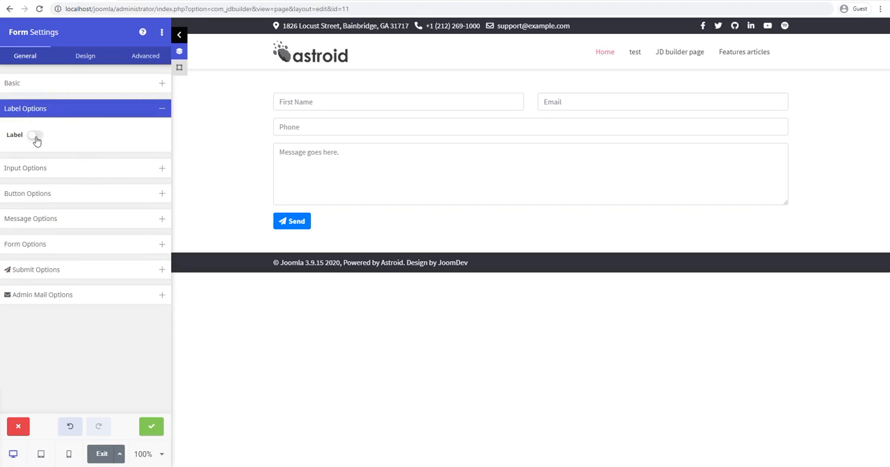
{"action": "left_click", "coordinate": [35, 134]}
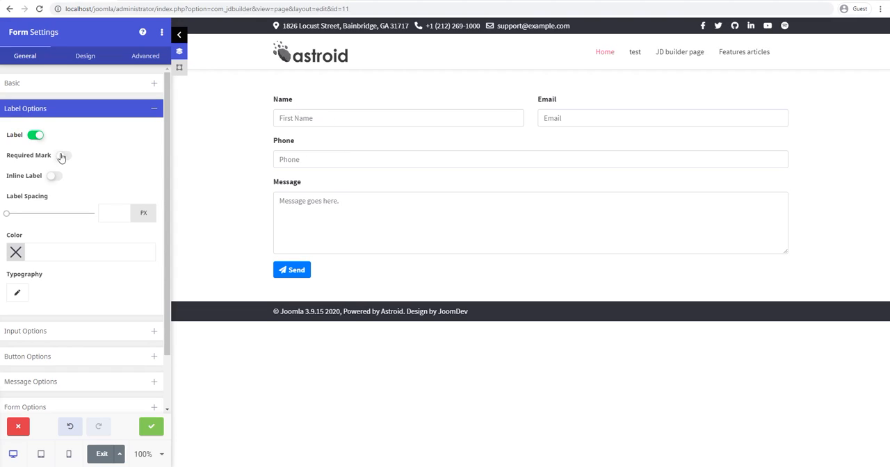
{"action": "left_click", "coordinate": [64, 155]}
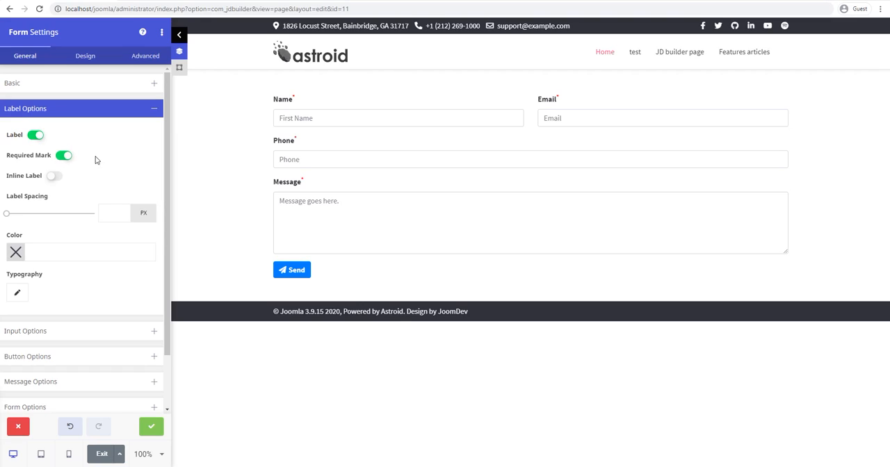
{"action": "mouse_move", "coordinate": [303, 106]}
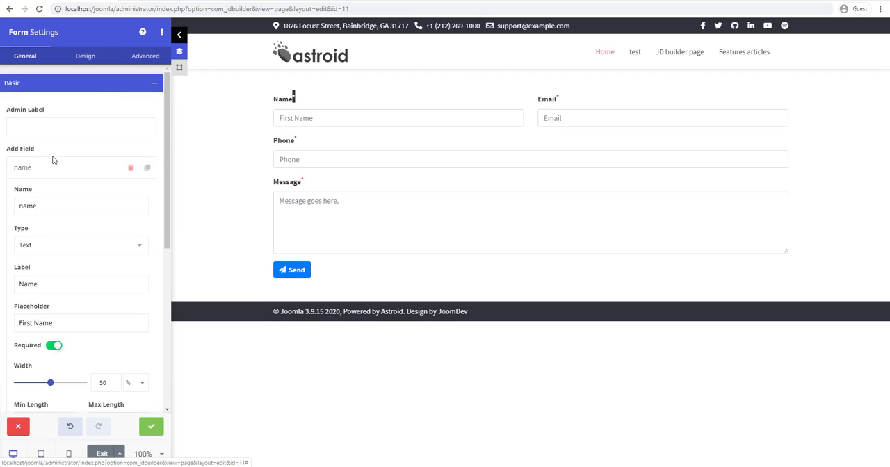
{"action": "left_click", "coordinate": [54, 346]}
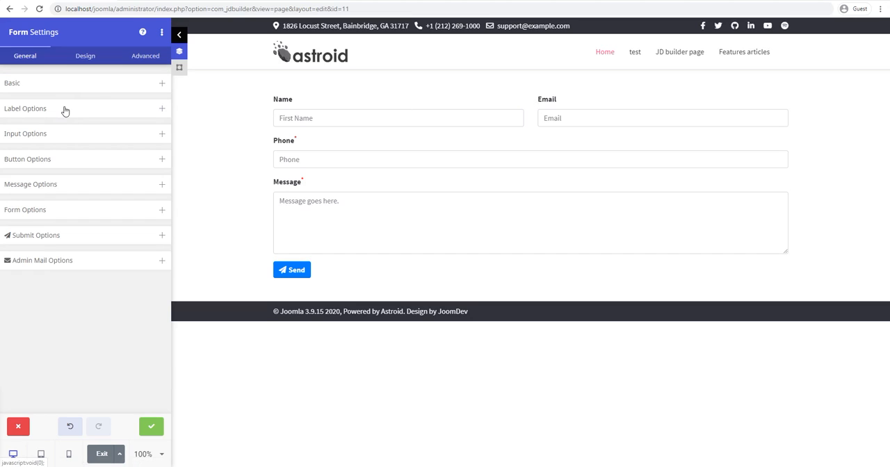
Step: Remove the required asterisks and test-submit the form with sample text
{"action": "left_click", "coordinate": [25, 107]}
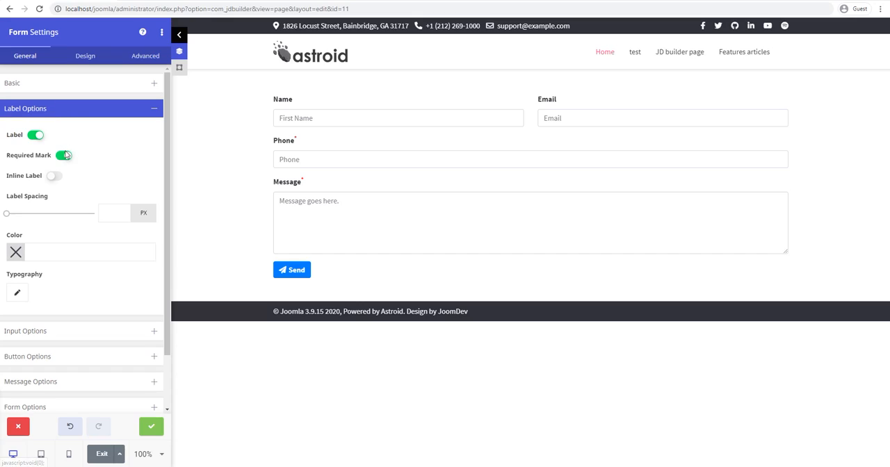
{"action": "mouse_move", "coordinate": [64, 157]}
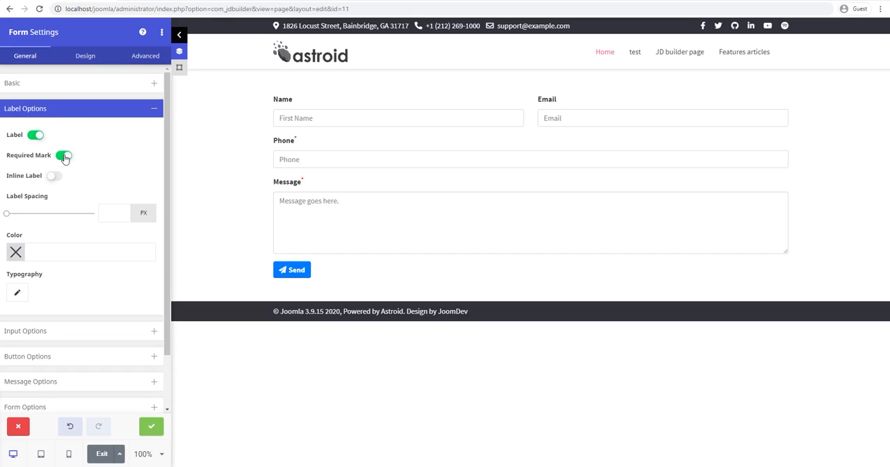
{"action": "left_click", "coordinate": [64, 155]}
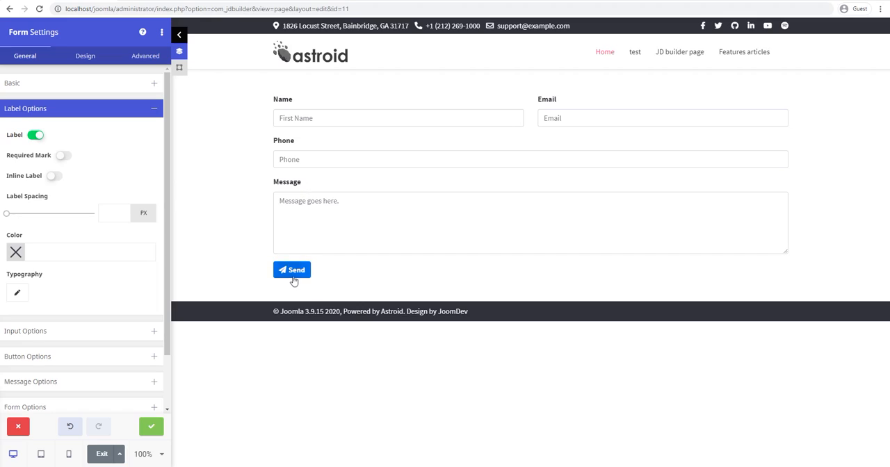
{"action": "left_click", "coordinate": [292, 270]}
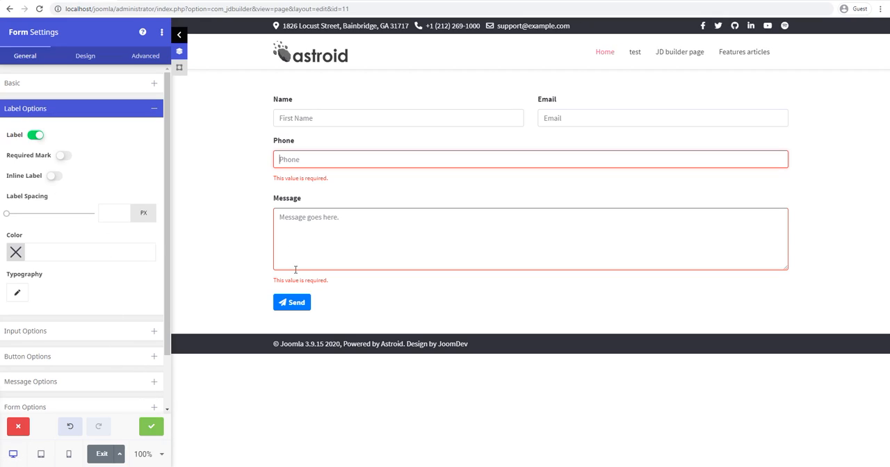
{"action": "type", "text": "t"}
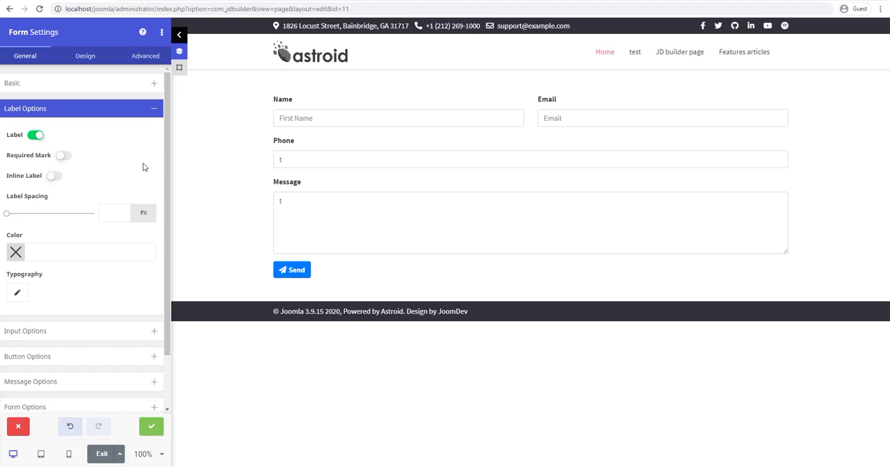
{"action": "mouse_move", "coordinate": [54, 176]}
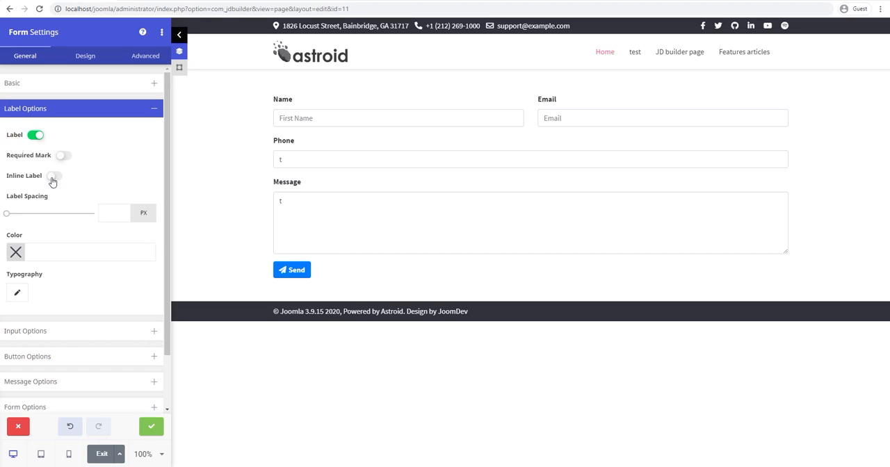
Step: Try inline labels at widths around 10 percent, then stack labels above fields again
{"action": "left_click", "coordinate": [55, 175]}
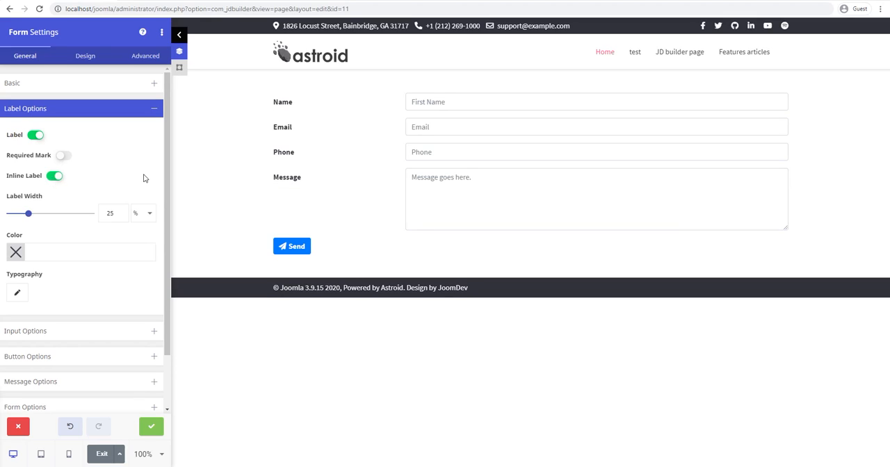
{"action": "mouse_move", "coordinate": [286, 178]}
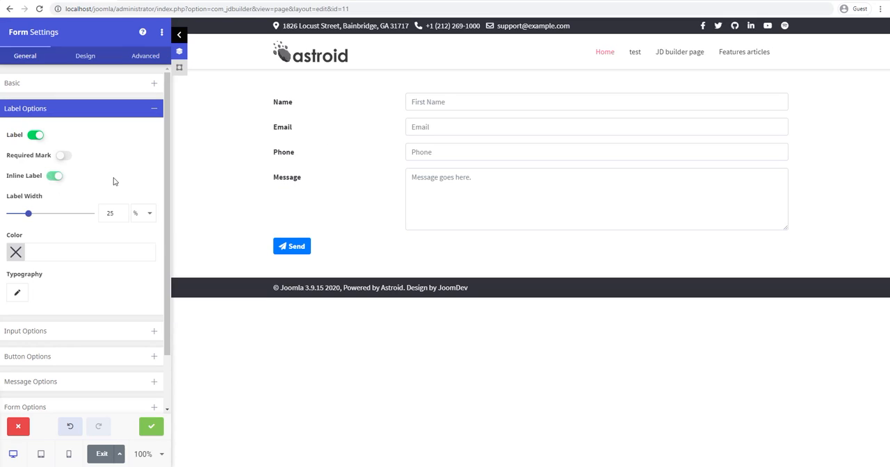
{"action": "left_click", "coordinate": [54, 176]}
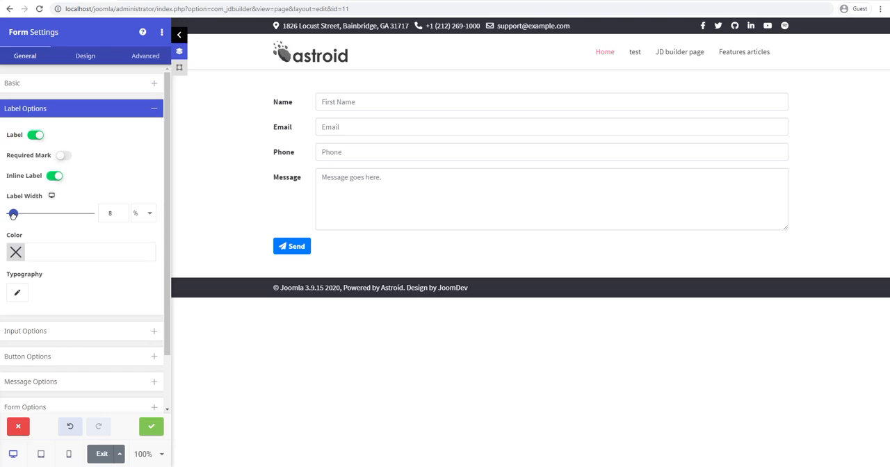
{"action": "left_click_drag", "start_coordinate": [12, 214], "coordinate": [16, 214]}
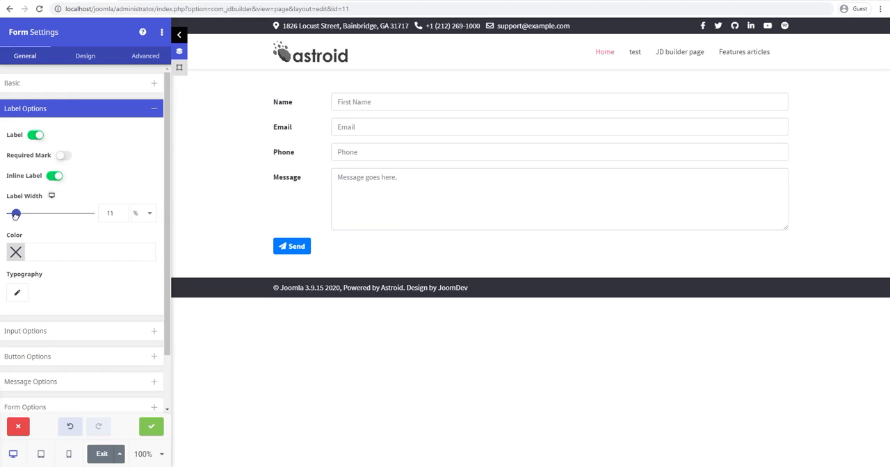
{"action": "left_click_drag", "start_coordinate": [16, 214], "coordinate": [13, 213]}
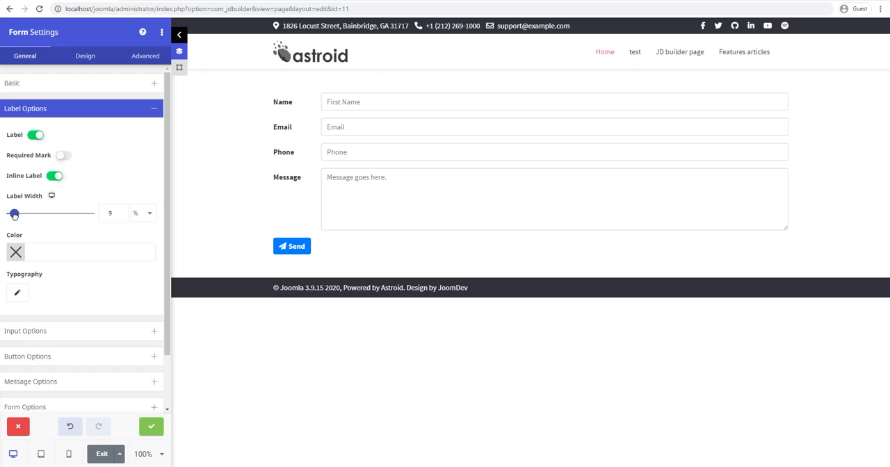
{"action": "left_click_drag", "start_coordinate": [14, 214], "coordinate": [18, 213]}
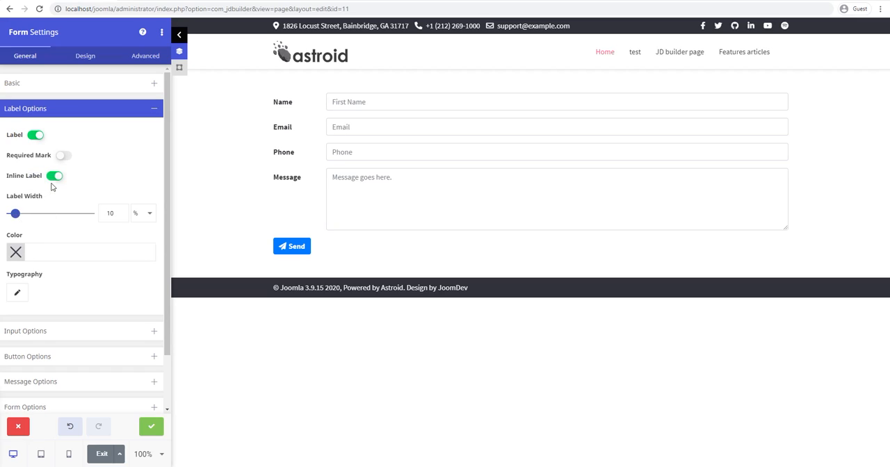
{"action": "left_click", "coordinate": [54, 175]}
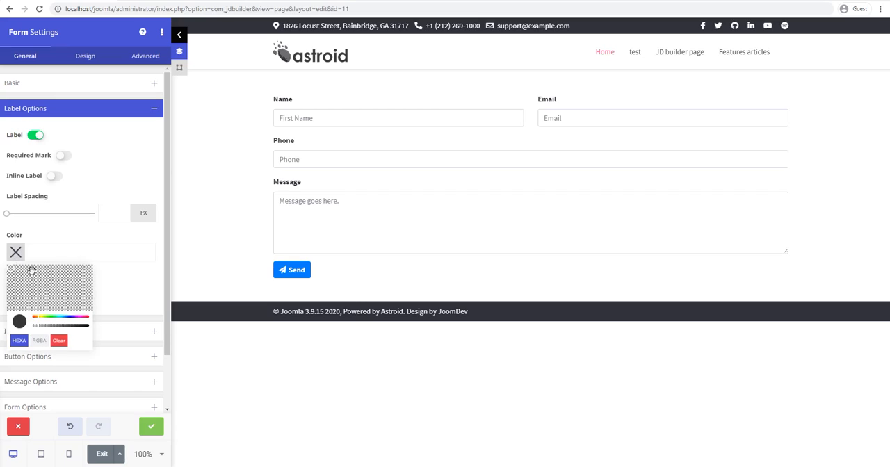
Step: Try red and black label colours, then settle on pink #F800D0
{"action": "left_click", "coordinate": [69, 287]}
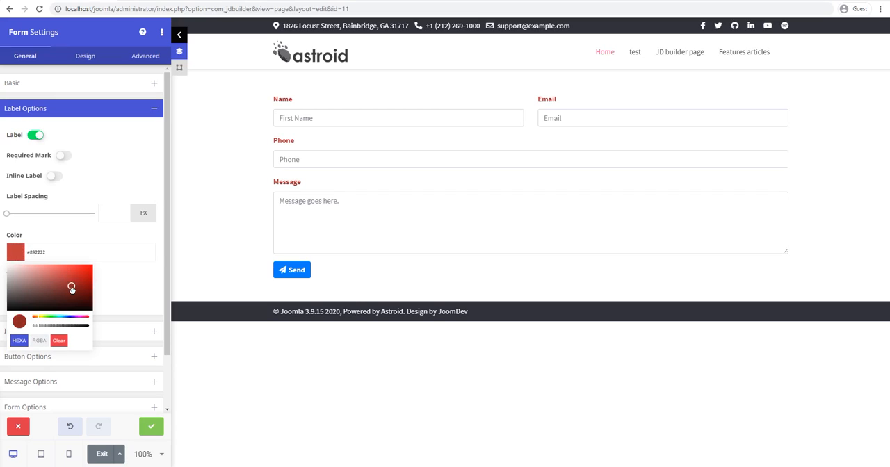
{"action": "left_click_drag", "start_coordinate": [71, 287], "coordinate": [72, 300]}
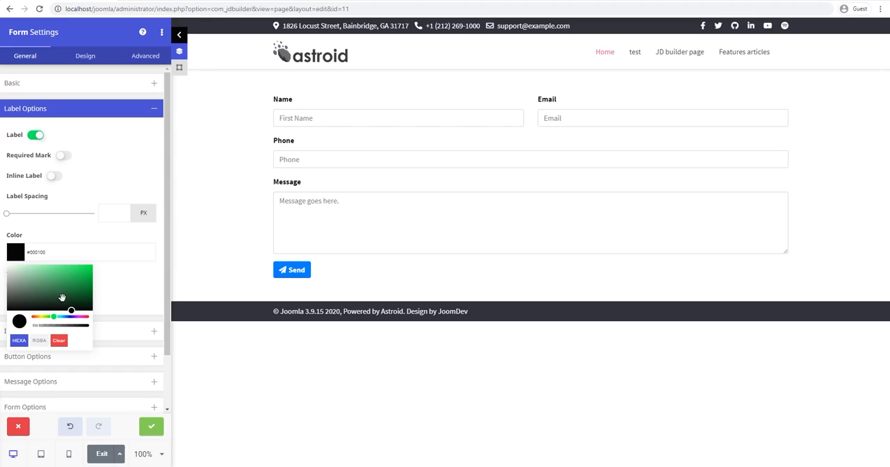
{"action": "left_click", "coordinate": [80, 292]}
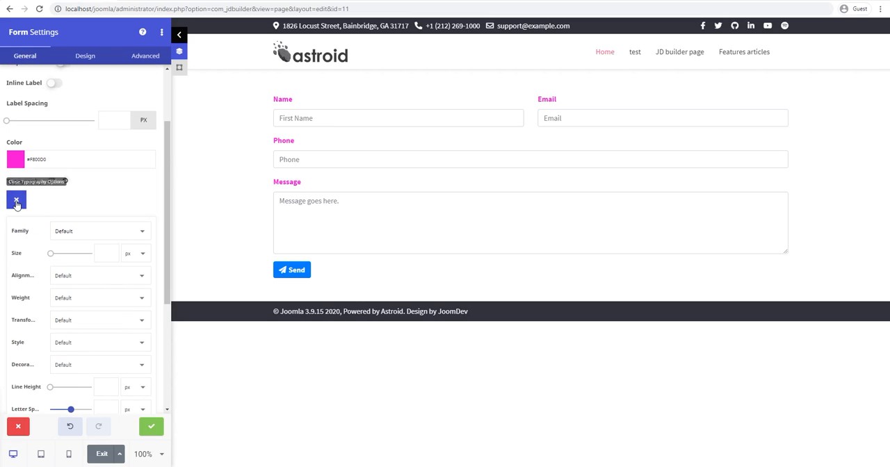
Step: Close the label typography options
{"action": "left_click", "coordinate": [17, 201]}
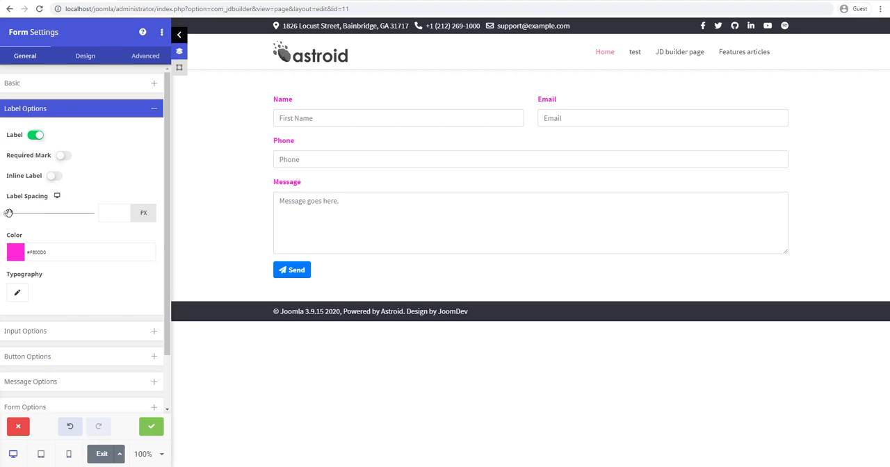
Step: Add some label spacing and briefly switch labels inline and back above
{"action": "left_click_drag", "start_coordinate": [9, 213], "coordinate": [18, 213]}
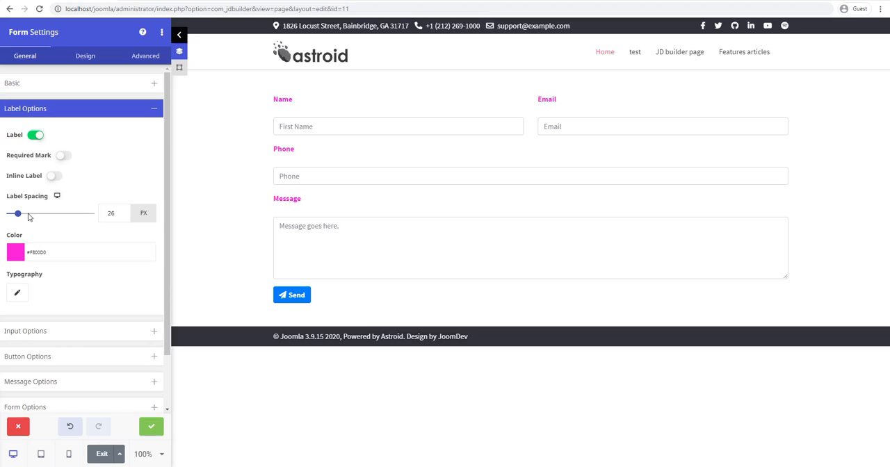
{"action": "left_click", "coordinate": [54, 176]}
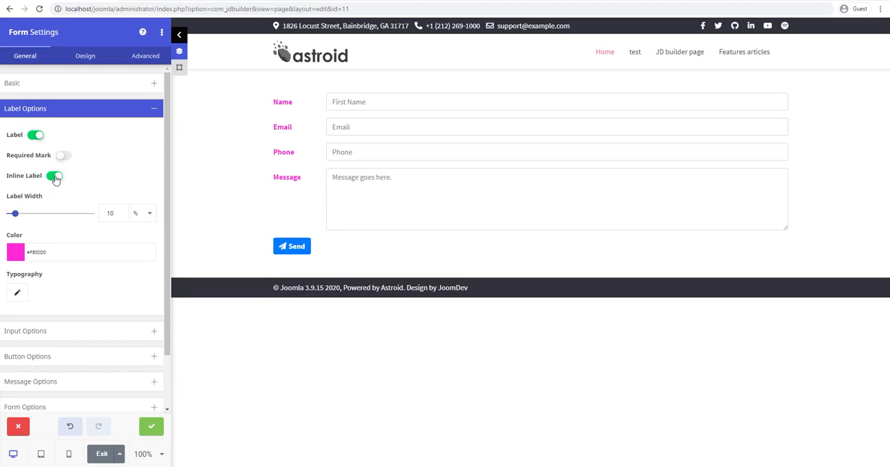
{"action": "left_click", "coordinate": [54, 175]}
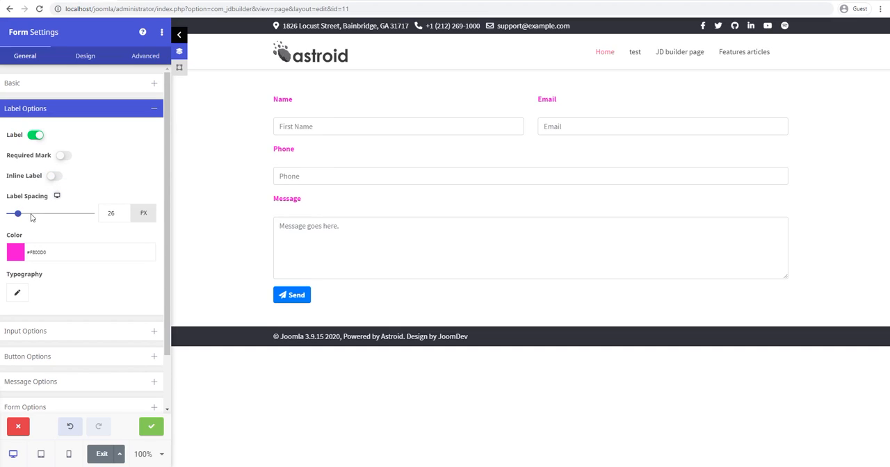
Step: Try label spacing at 100, 83, 8 and 5 px, settle on 0, and show labels
{"action": "left_click_drag", "start_coordinate": [18, 214], "coordinate": [50, 213]}
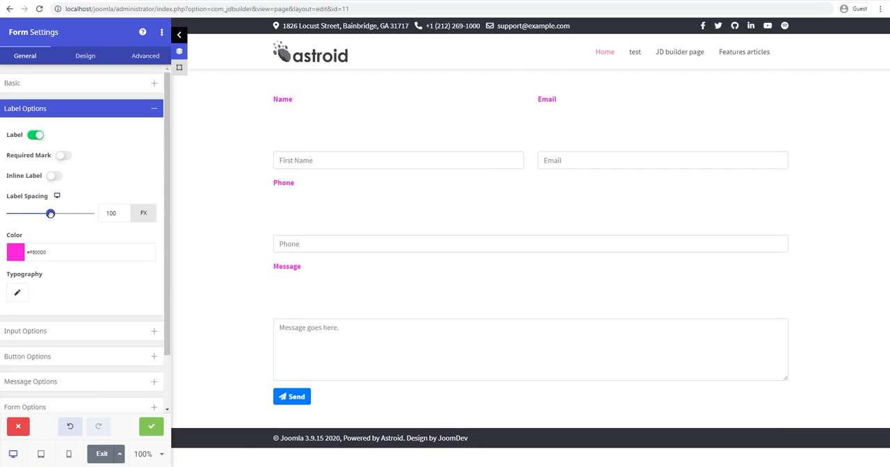
{"action": "left_click_drag", "start_coordinate": [50, 214], "coordinate": [42, 214]}
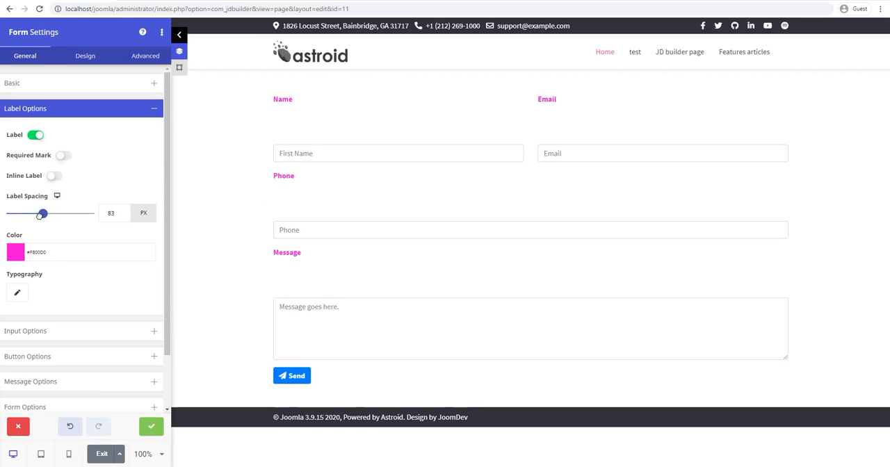
{"action": "left_click_drag", "start_coordinate": [42, 213], "coordinate": [9, 214]}
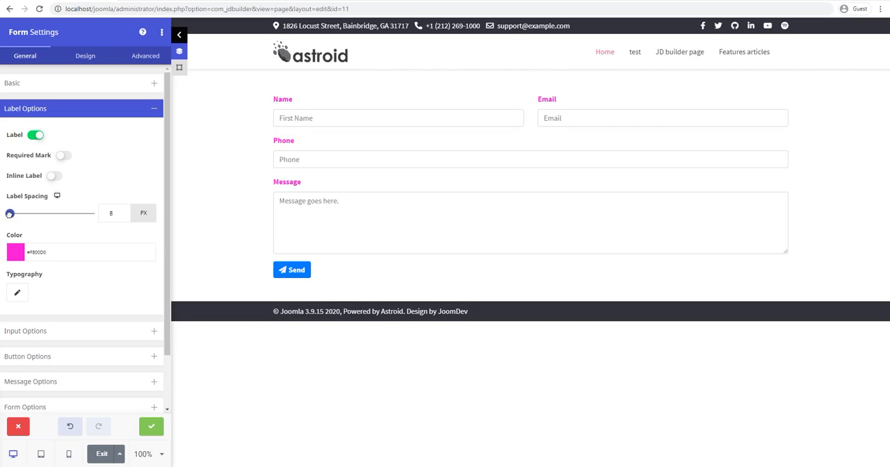
{"action": "left_click_drag", "start_coordinate": [11, 214], "coordinate": [9, 214]}
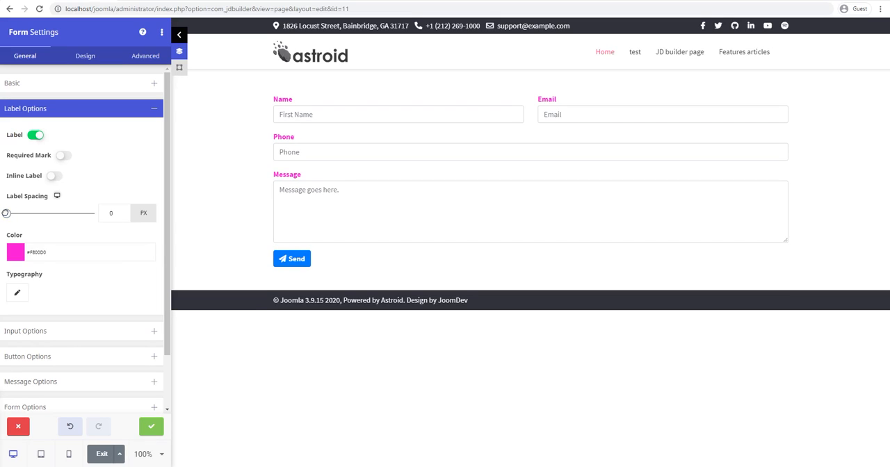
{"action": "left_click_drag", "start_coordinate": [7, 213], "coordinate": [10, 213]}
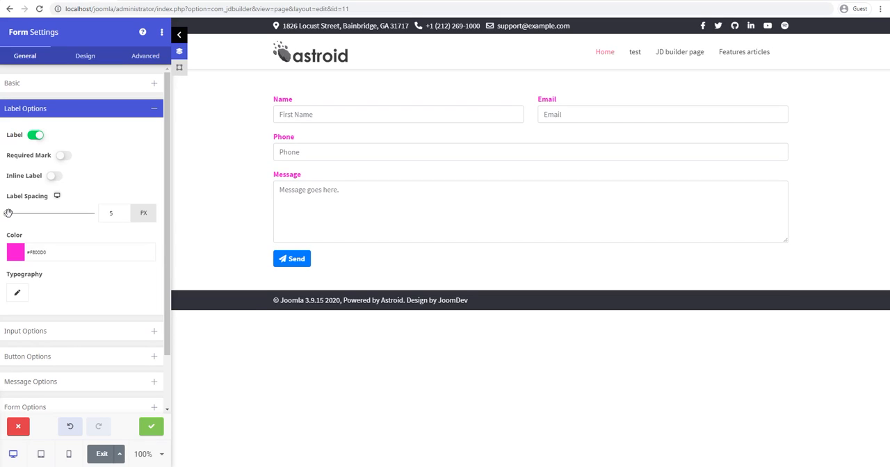
{"action": "left_click_drag", "start_coordinate": [9, 213], "coordinate": [6, 213]}
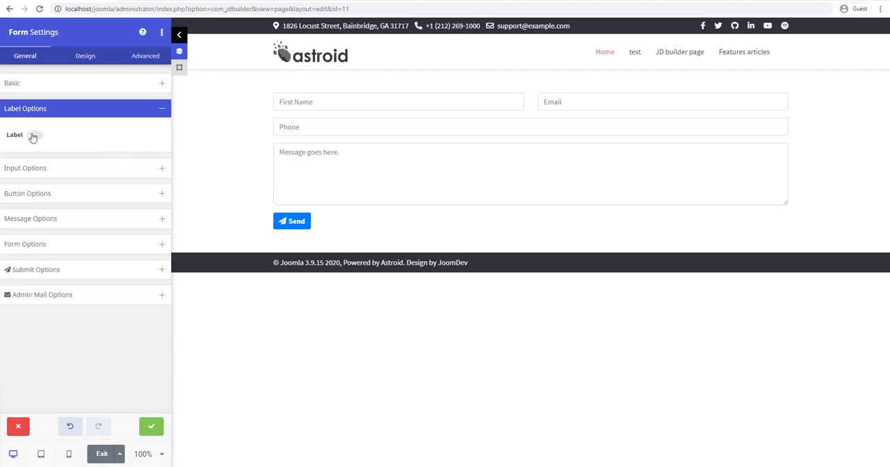
{"action": "left_click", "coordinate": [35, 134]}
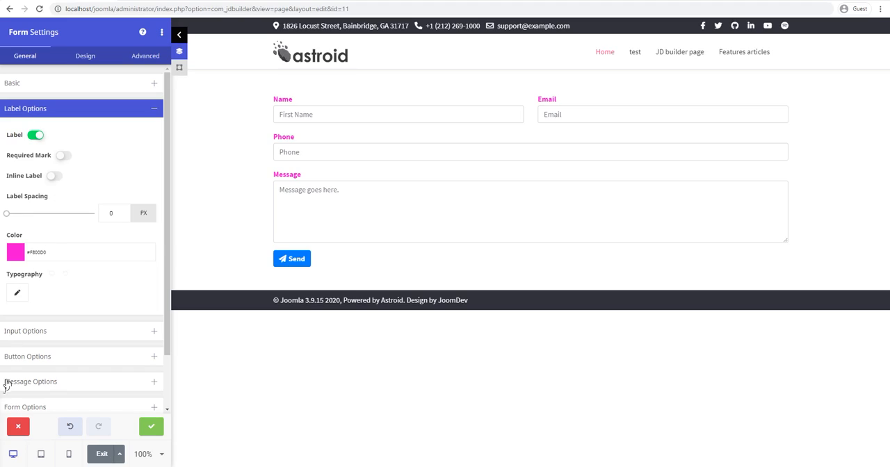